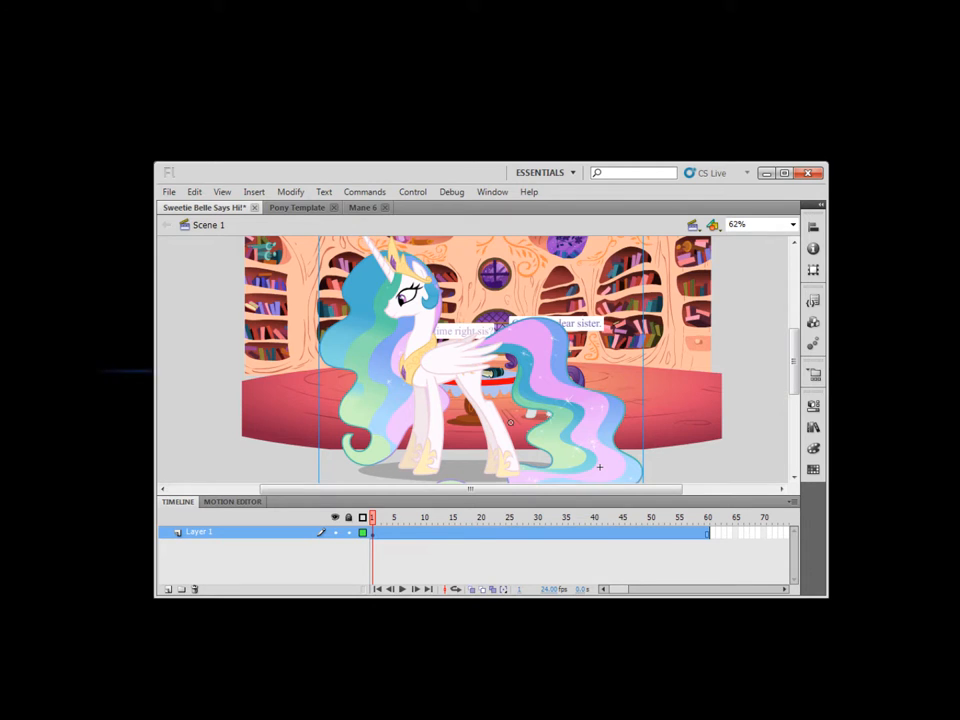
Break apart the white winged pony symbol into its separate body parts
{"action": "right_click", "coordinate": [510, 420]}
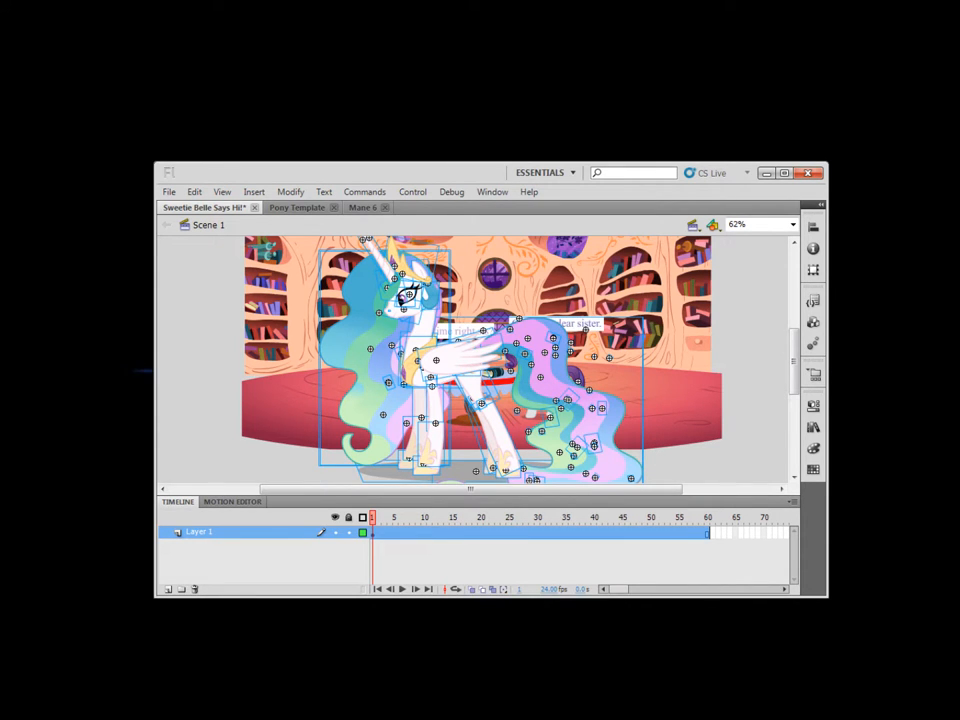
Switch to the Mane 6 document and list the File Publish Preview choices
{"action": "left_click", "coordinate": [363, 207]}
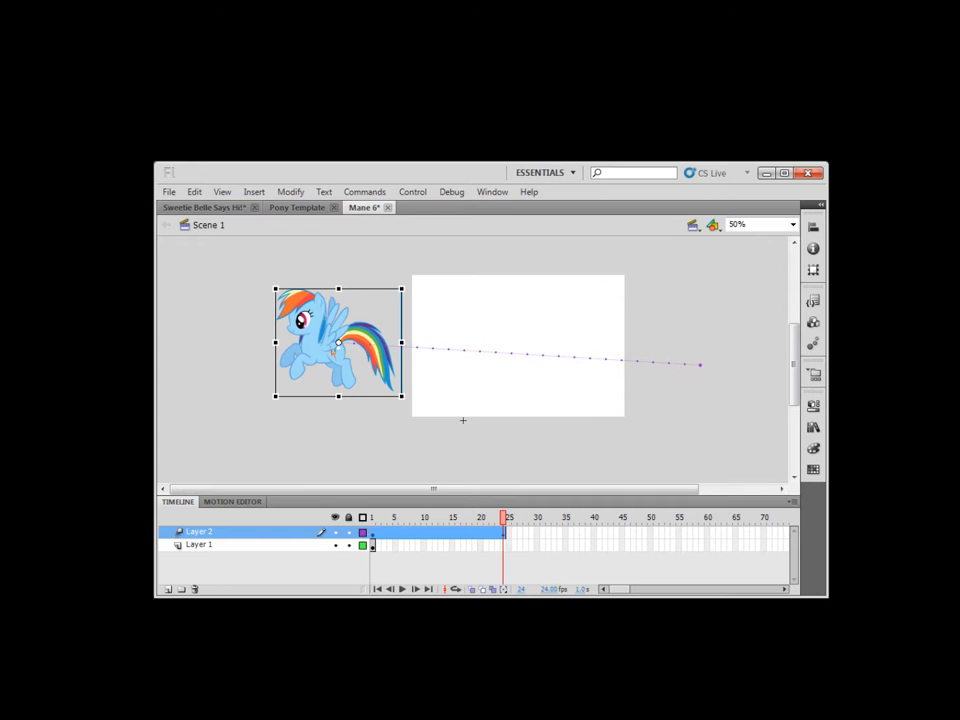
{"action": "left_click", "coordinate": [168, 191]}
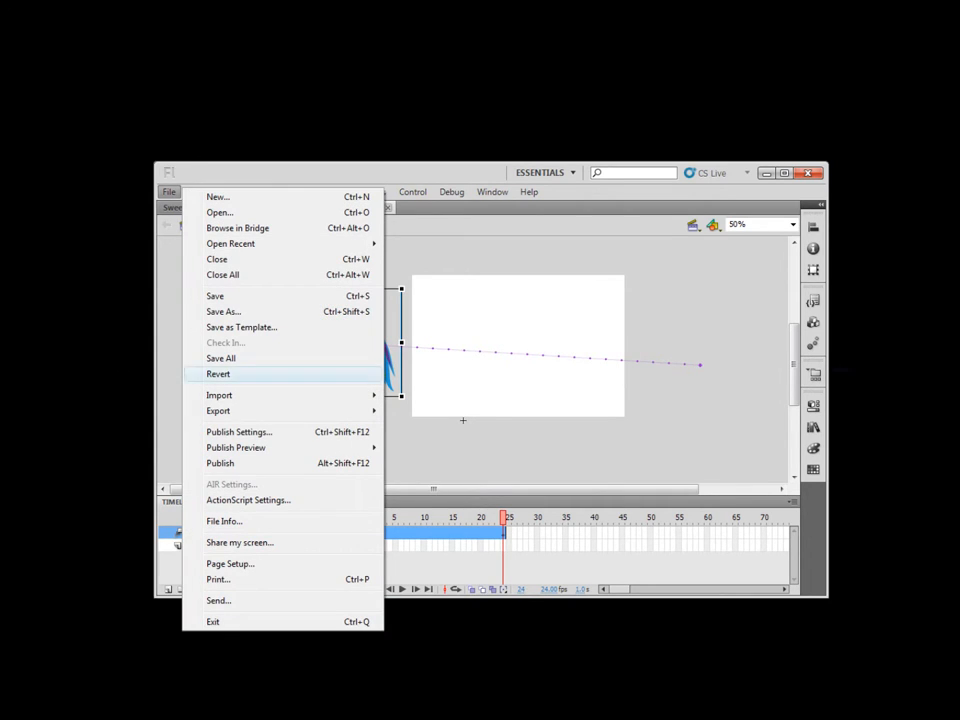
{"action": "mouse_move", "coordinate": [236, 447]}
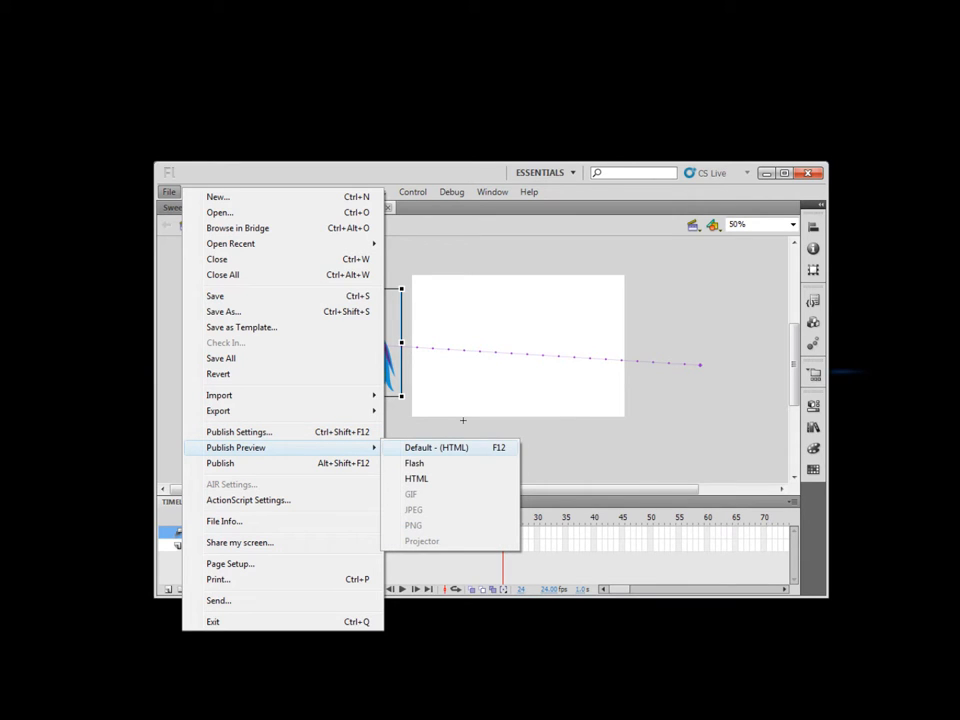